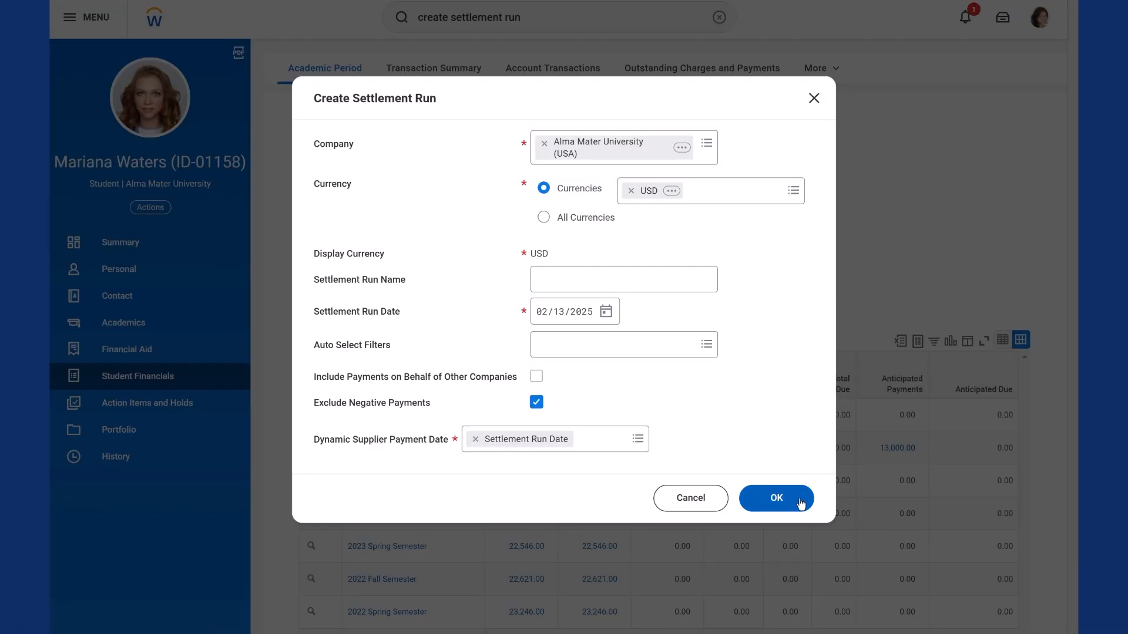
Confirm the Create Settlement Run dialog with default company and USD currency.
{"action": "left_click", "coordinate": [775, 498]}
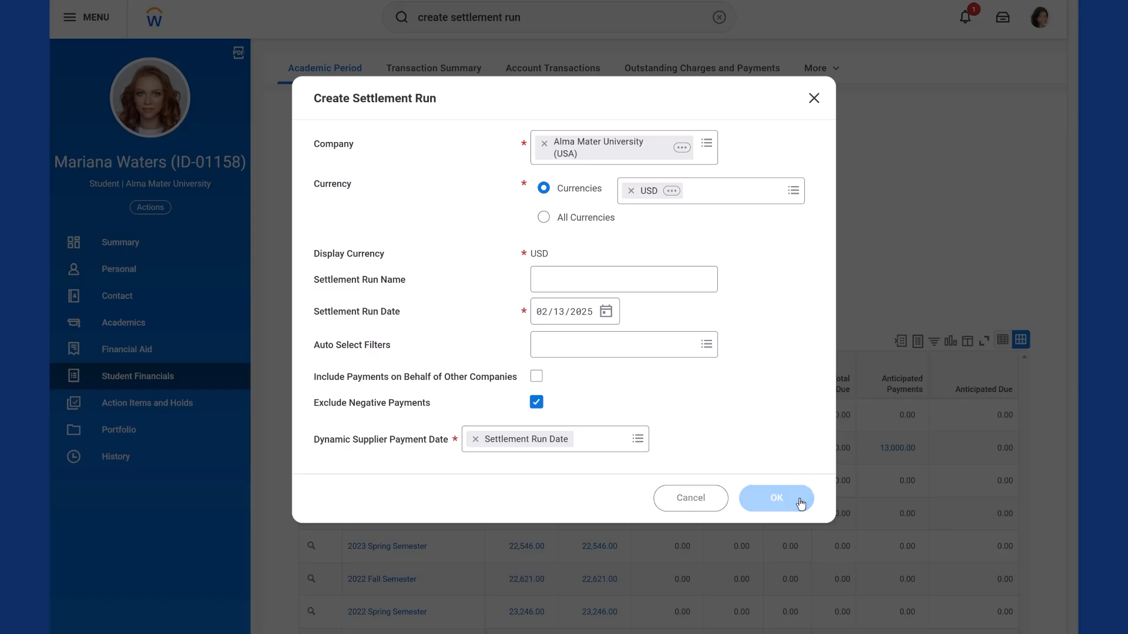
{"action": "left_click", "coordinate": [776, 498]}
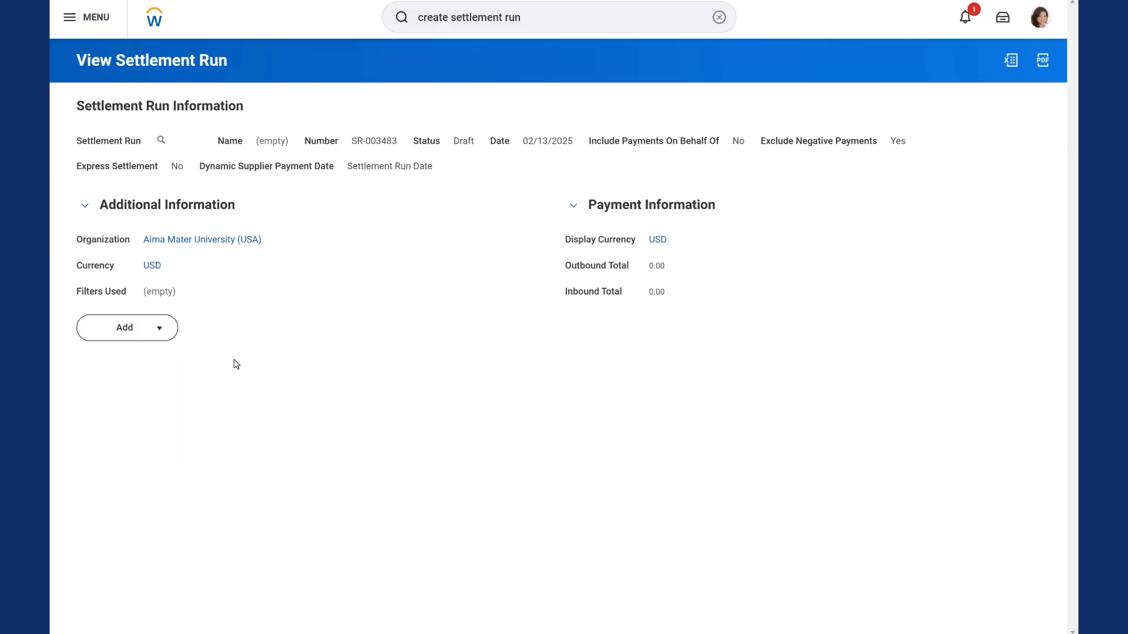
{"action": "left_click", "coordinate": [158, 328]}
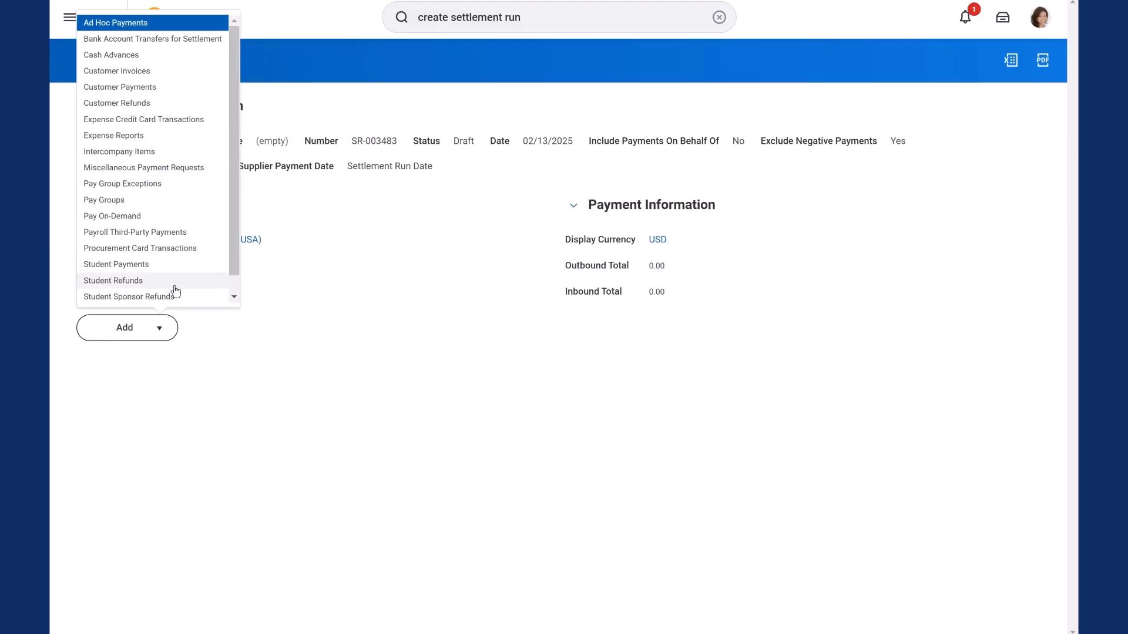
{"action": "left_click", "coordinate": [116, 264]}
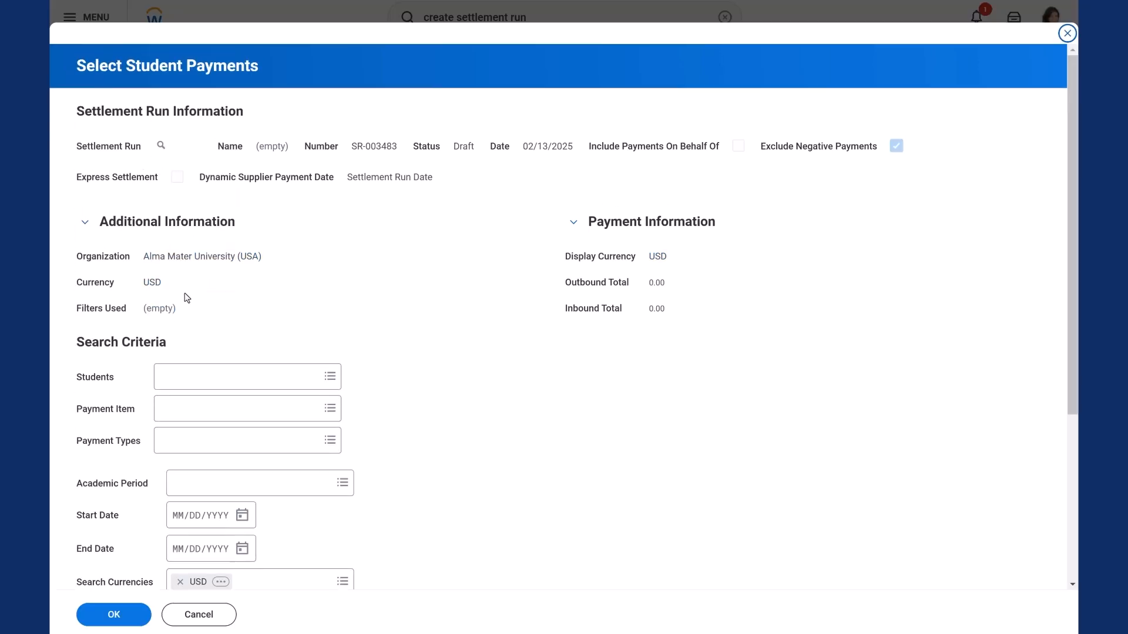
{"action": "left_click", "coordinate": [112, 374]}
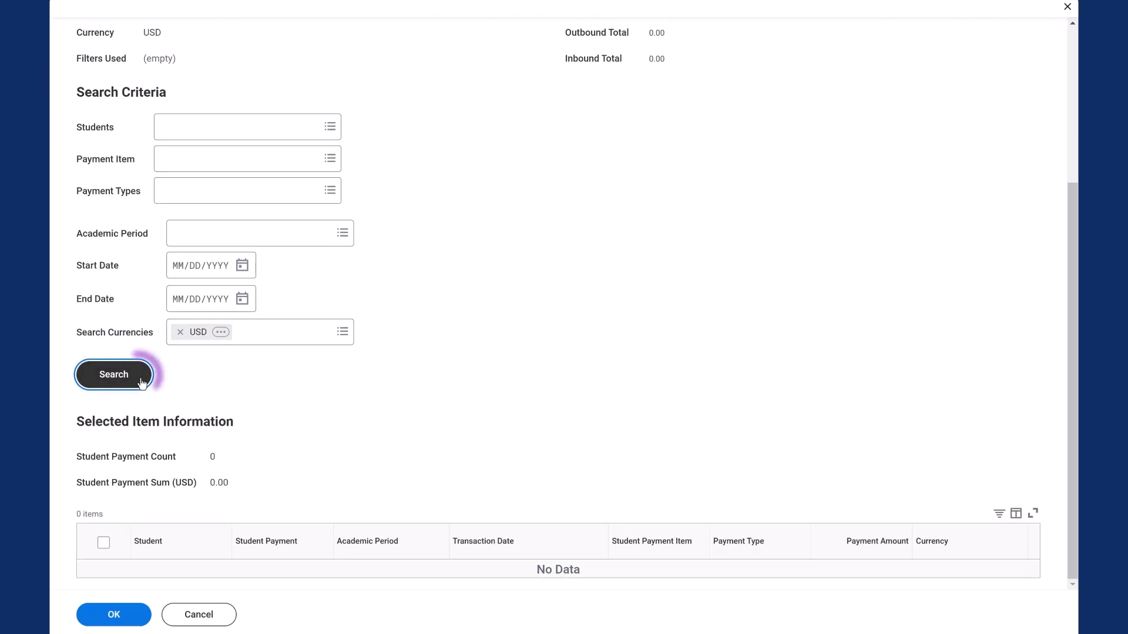
{"action": "left_click", "coordinate": [113, 373]}
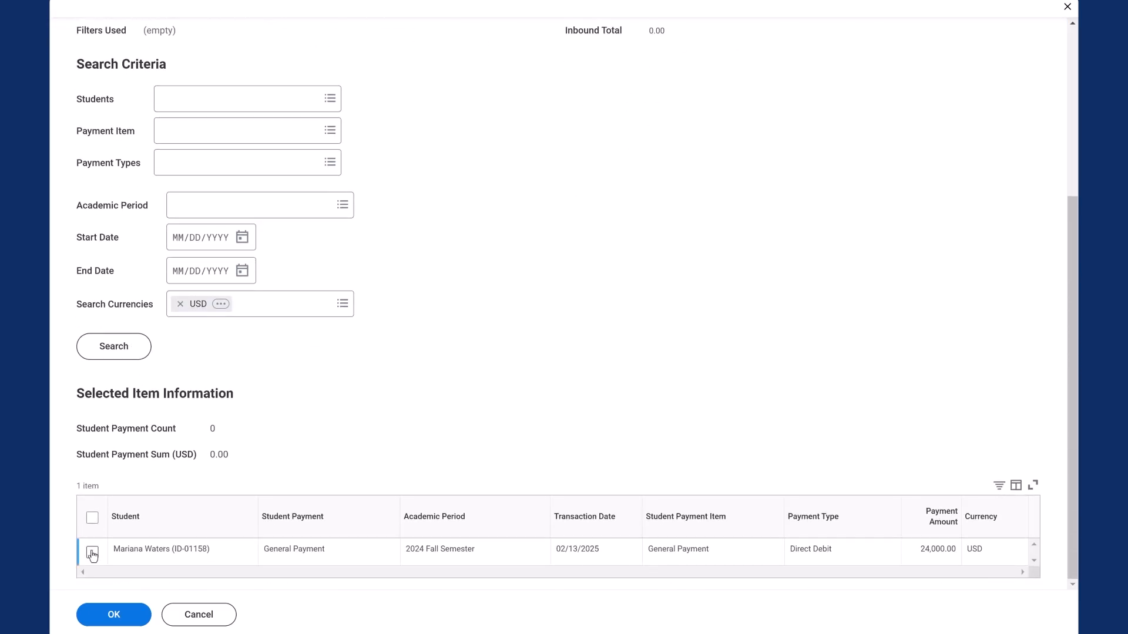
{"action": "left_click", "coordinate": [113, 614]}
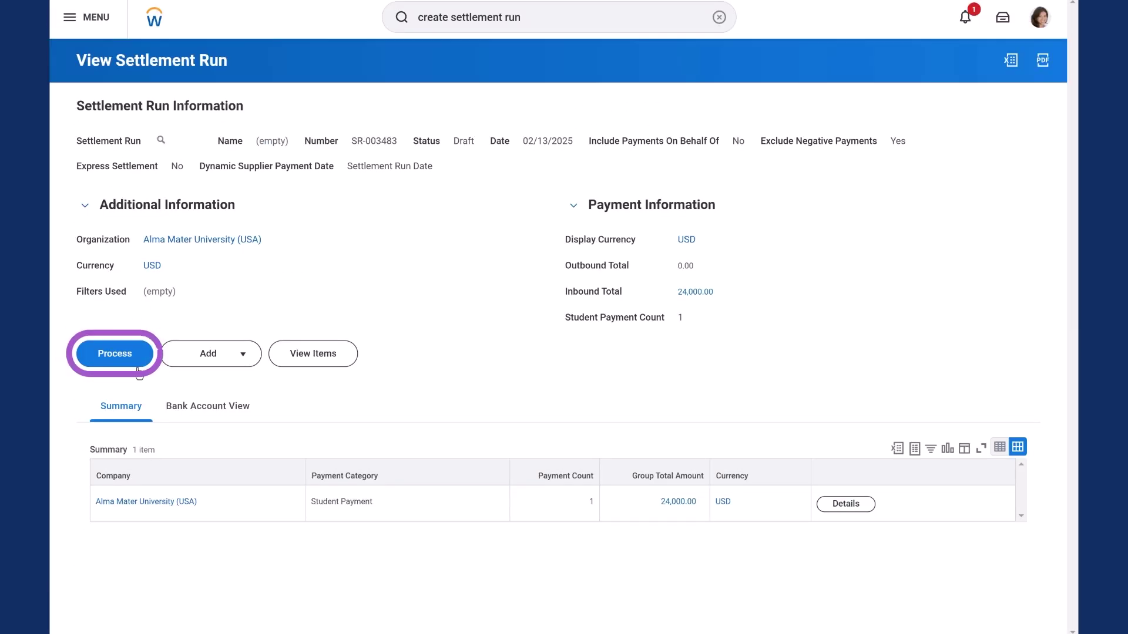
Process settlement run SR-003483 to Approved and refresh its background process progress.
{"action": "left_click", "coordinate": [114, 353]}
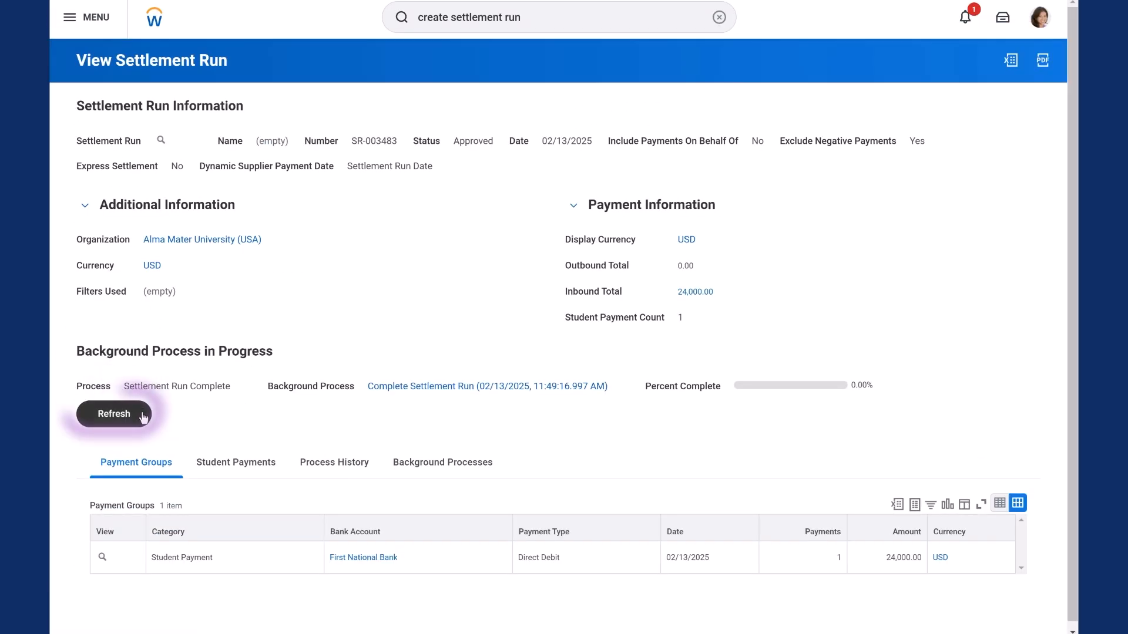
{"action": "left_click", "coordinate": [114, 414]}
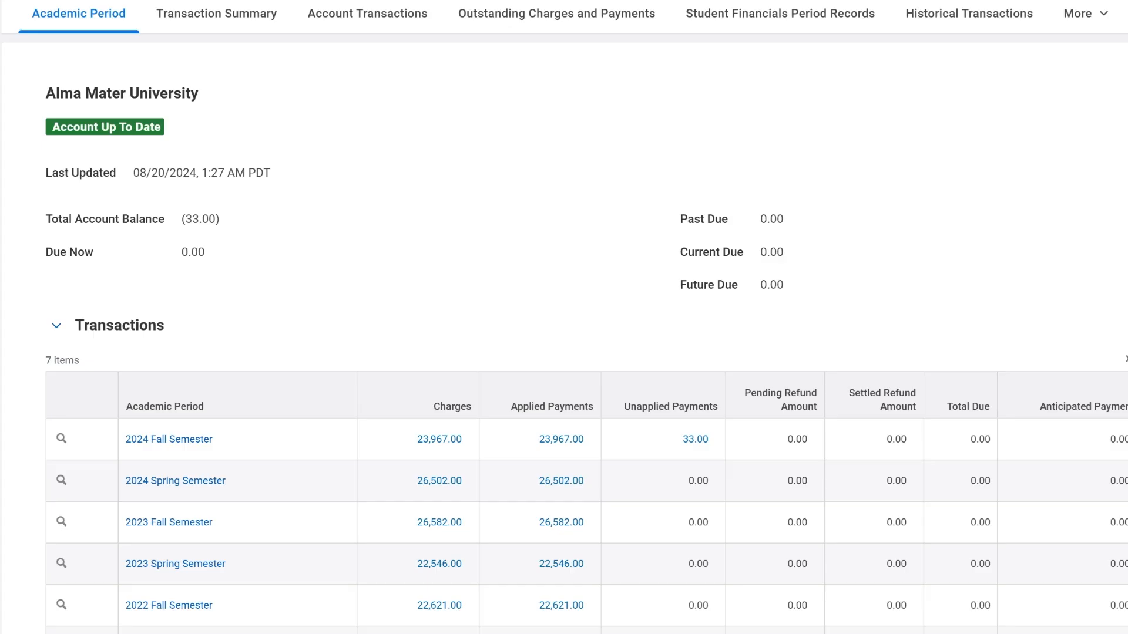
{"action": "left_click", "coordinate": [669, 438]}
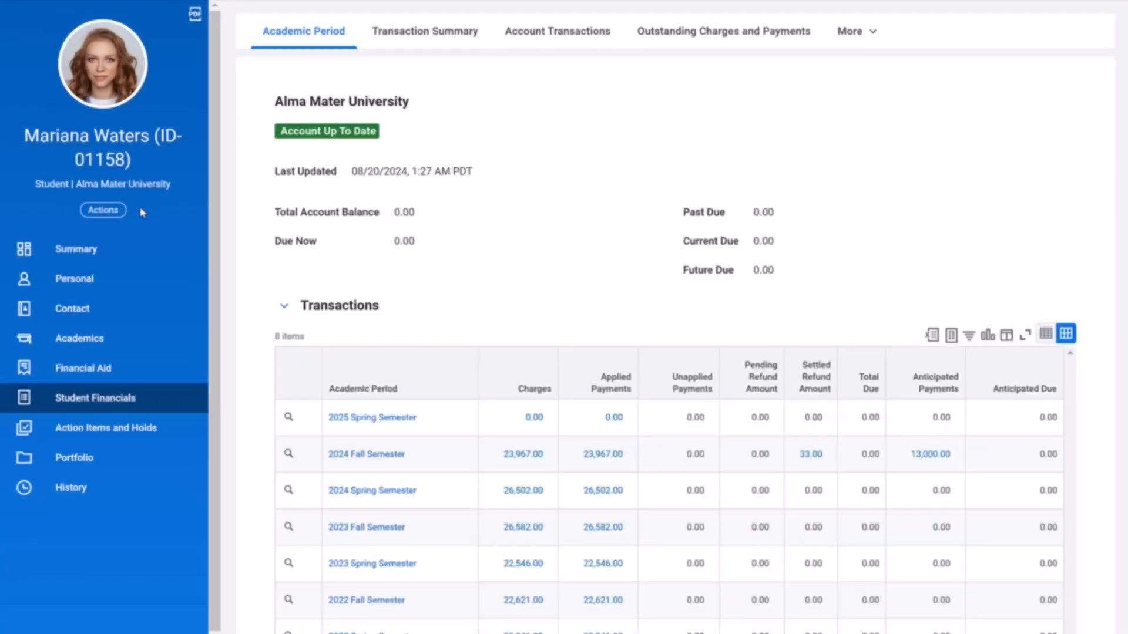
{"action": "left_click", "coordinate": [103, 210]}
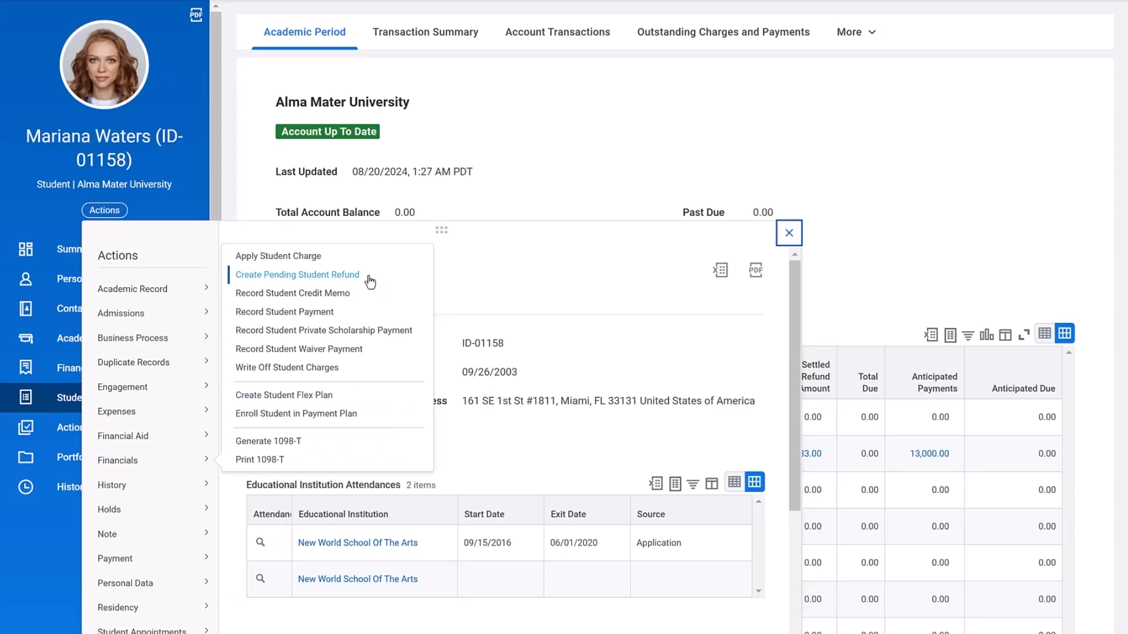
{"action": "left_click", "coordinate": [296, 273]}
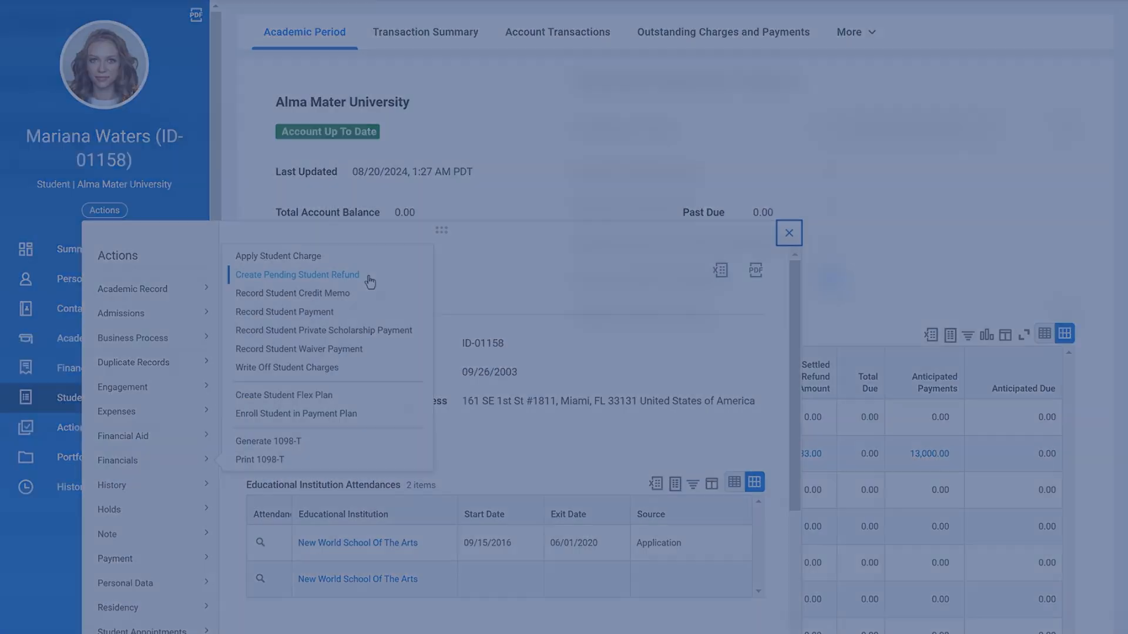
{"action": "left_click", "coordinate": [296, 274]}
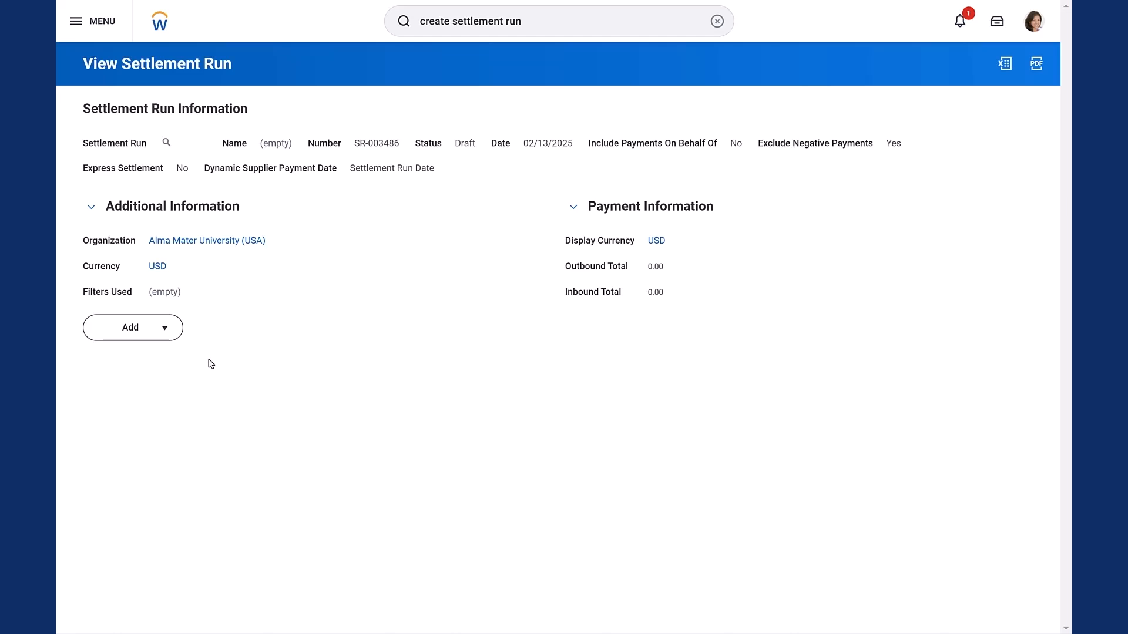
{"action": "mouse_move", "coordinate": [200, 360]}
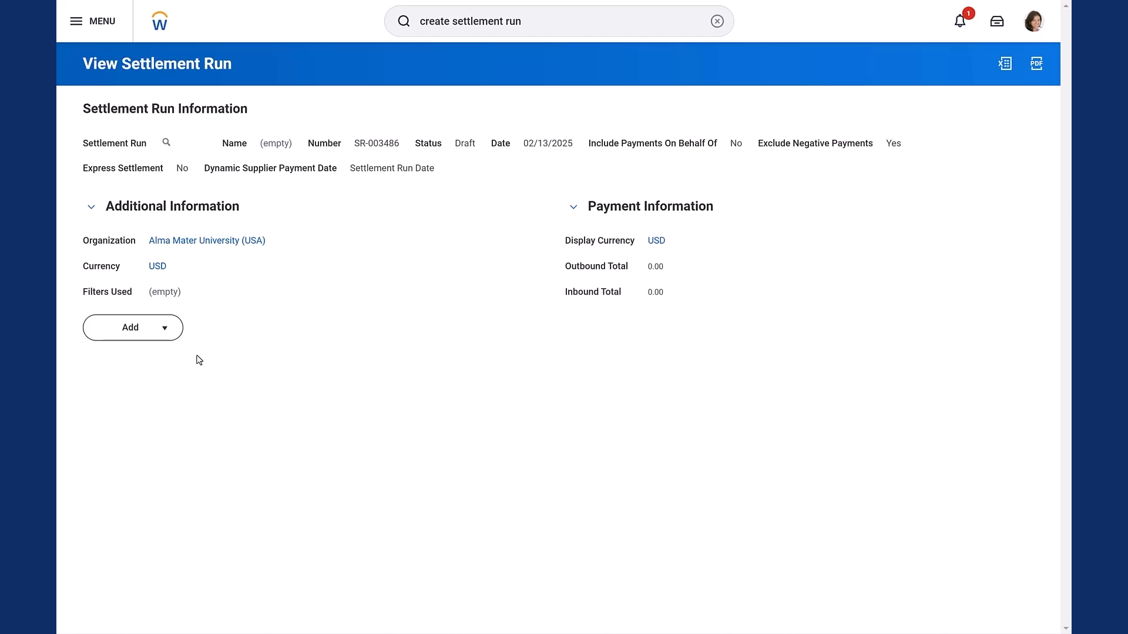
{"action": "left_click", "coordinate": [164, 327]}
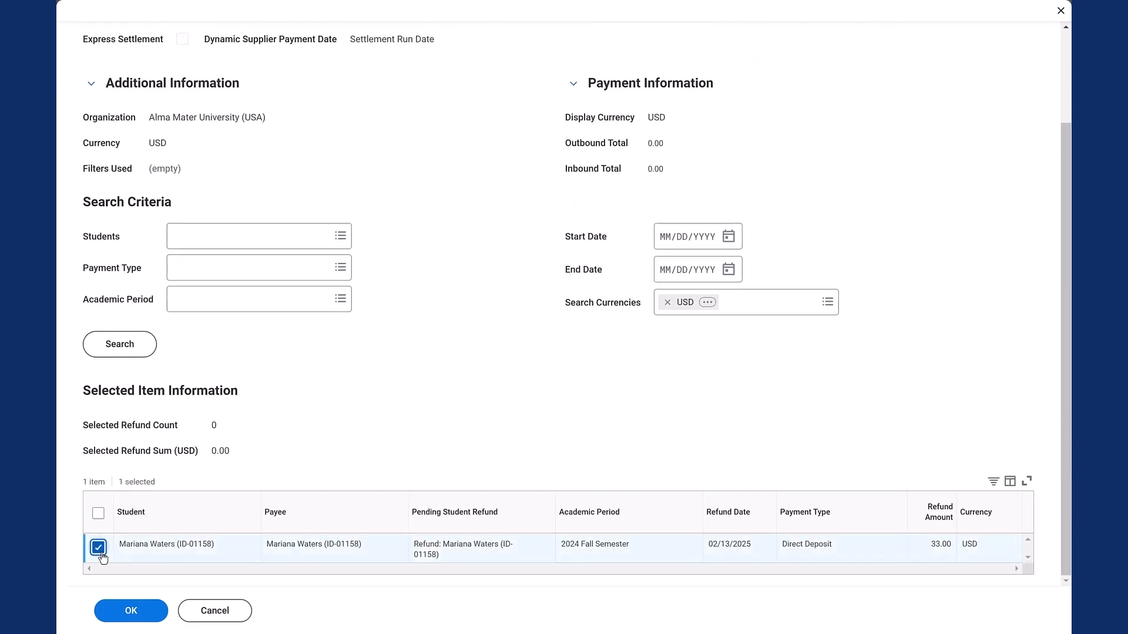
{"action": "left_click", "coordinate": [130, 611]}
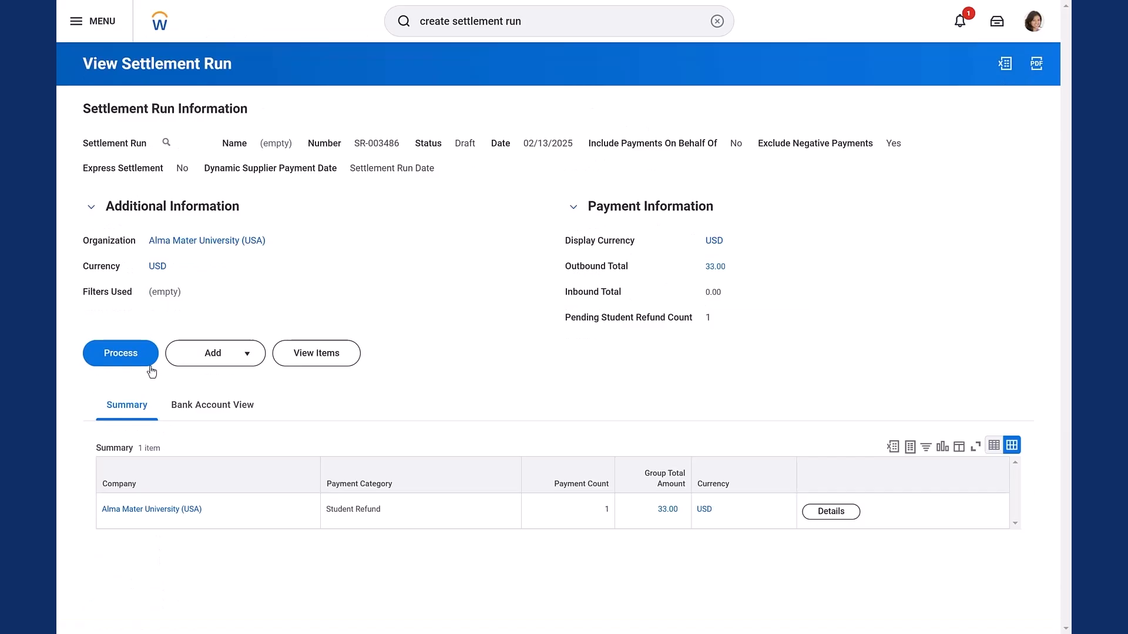
Process settlement run SR-003486 to Approved and refresh its completion progress (38%).
{"action": "left_click", "coordinate": [120, 353]}
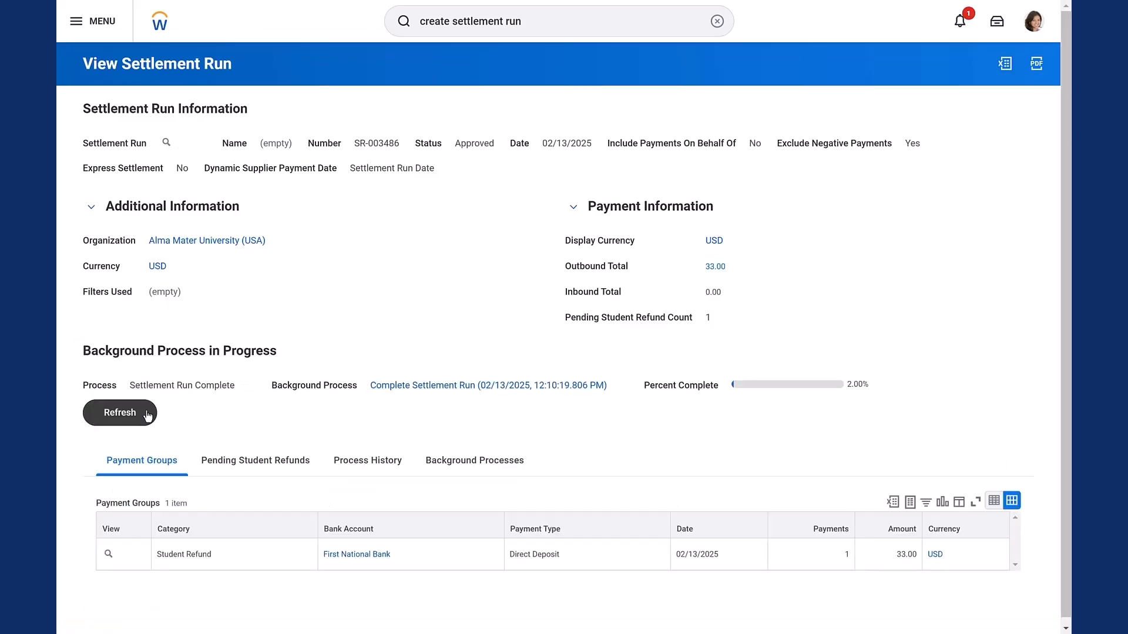
{"action": "left_click", "coordinate": [119, 412]}
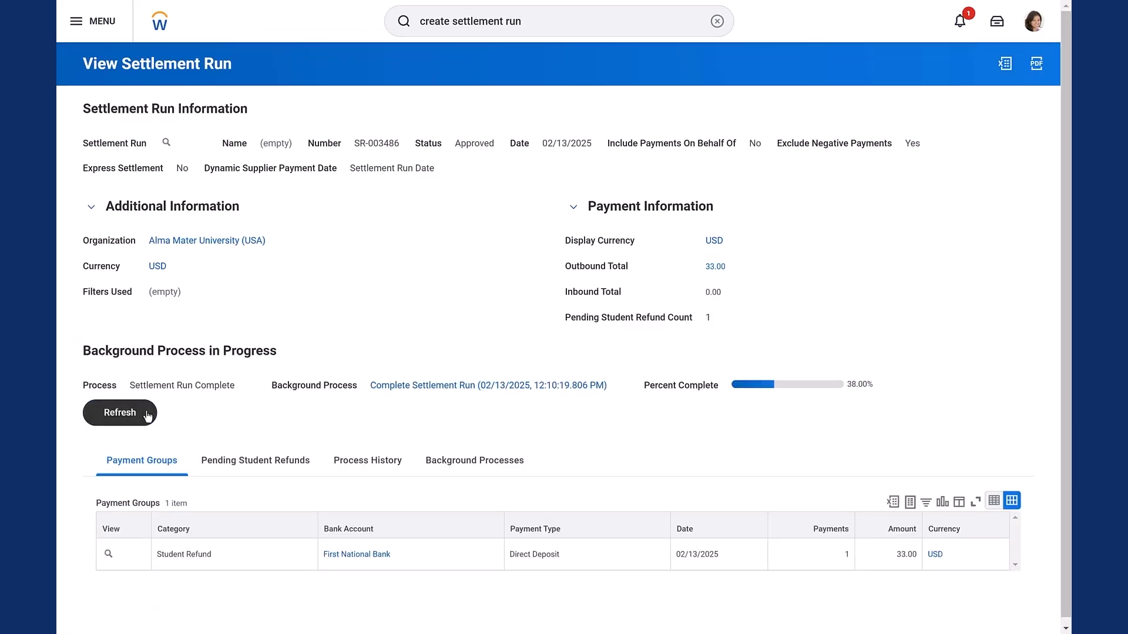